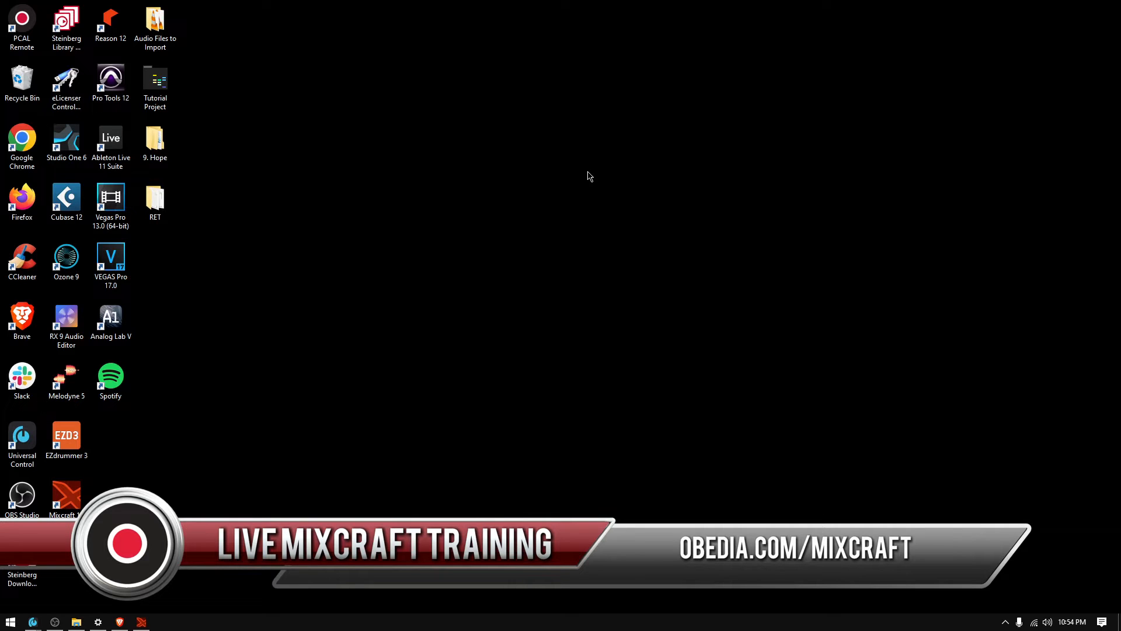
mouse_move(502, 223)
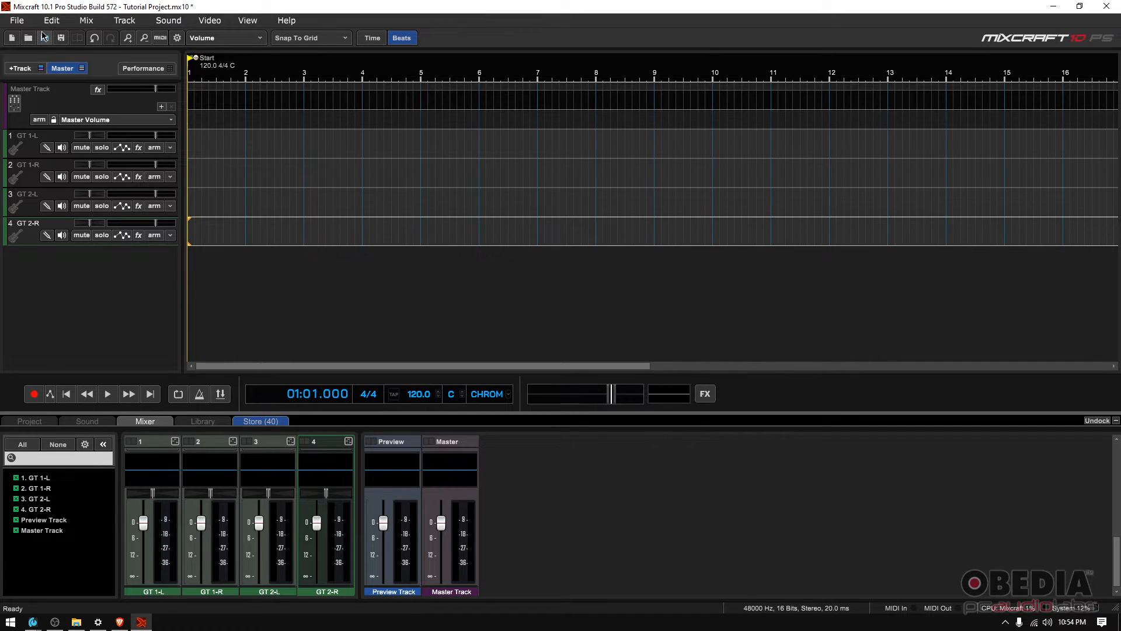
Step: Save the project as 'Guitar Project' in Mixcraft Projects with its own project folder
click(16, 20)
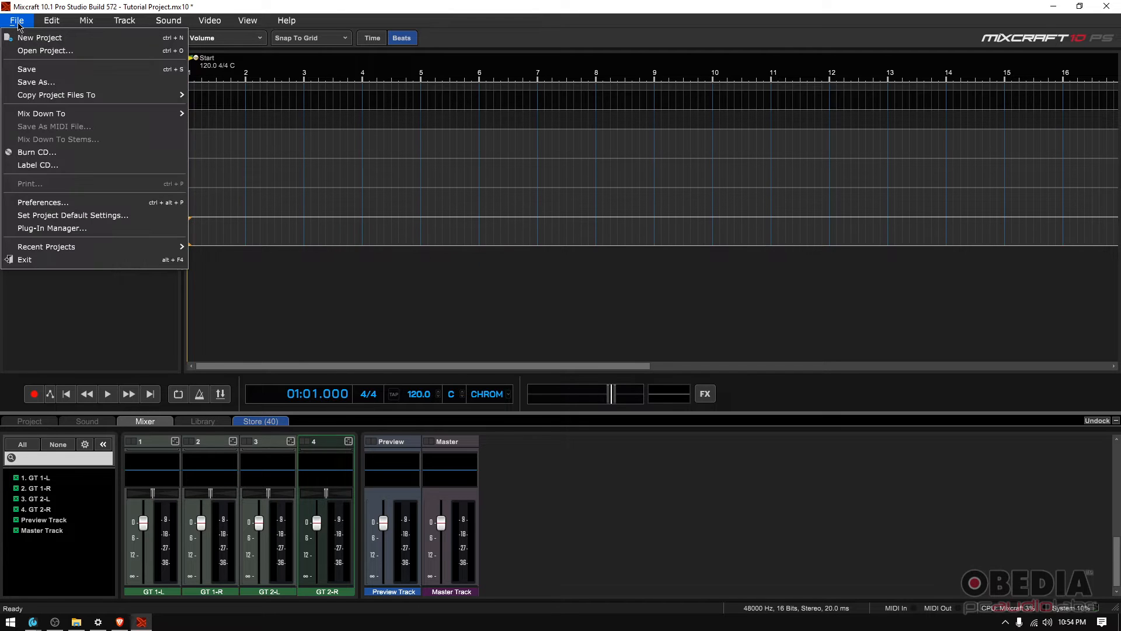
mouse_move(35, 82)
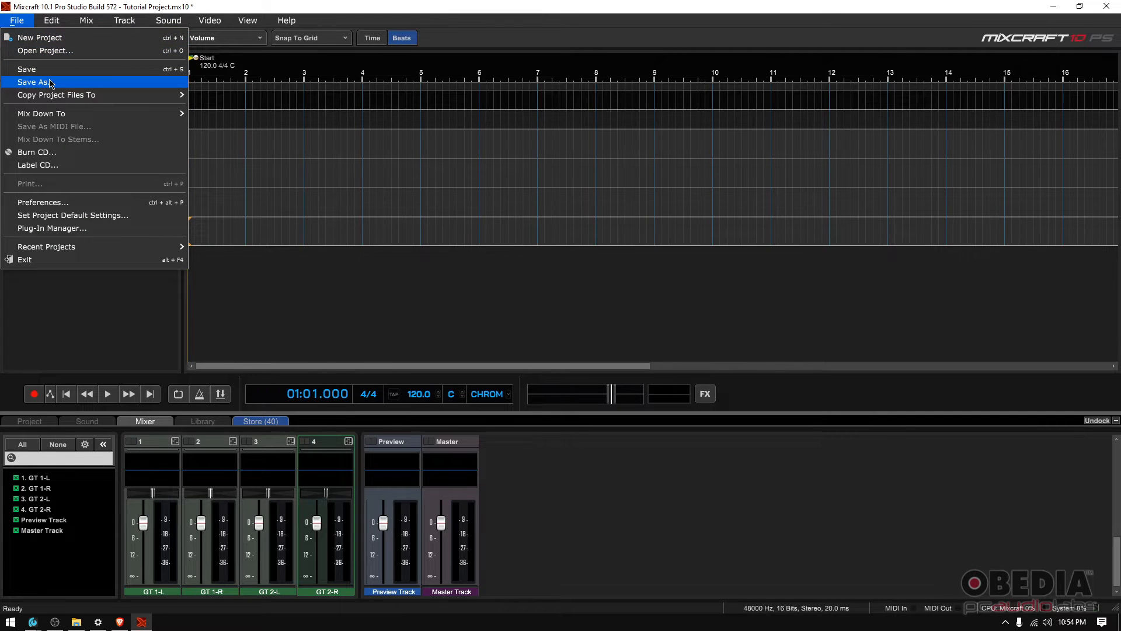
click(32, 82)
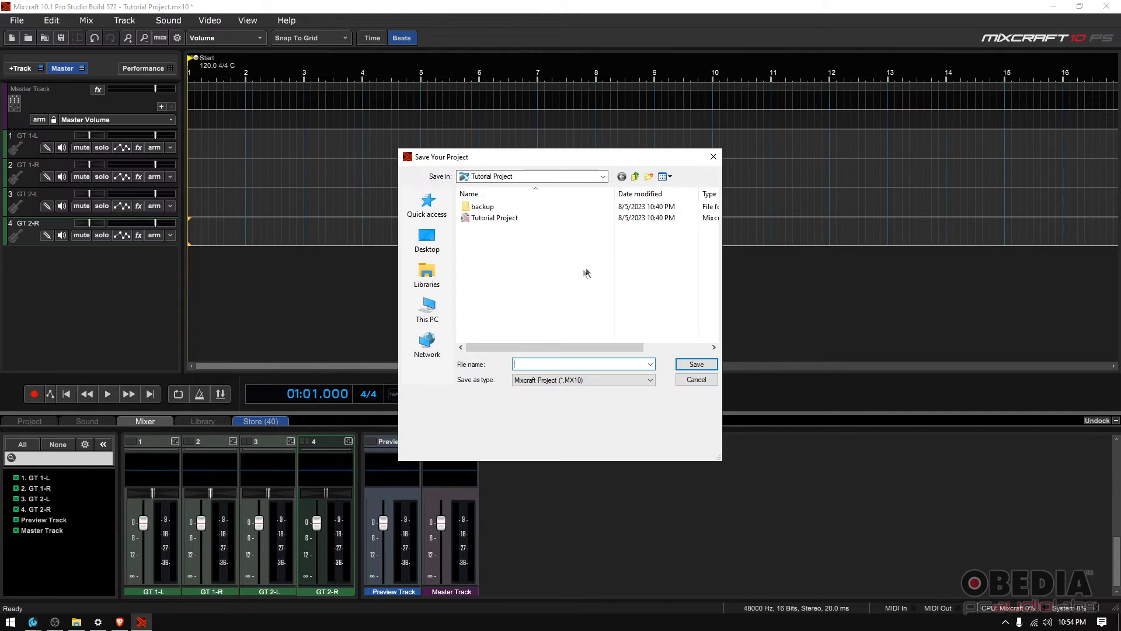
text(gUITA)
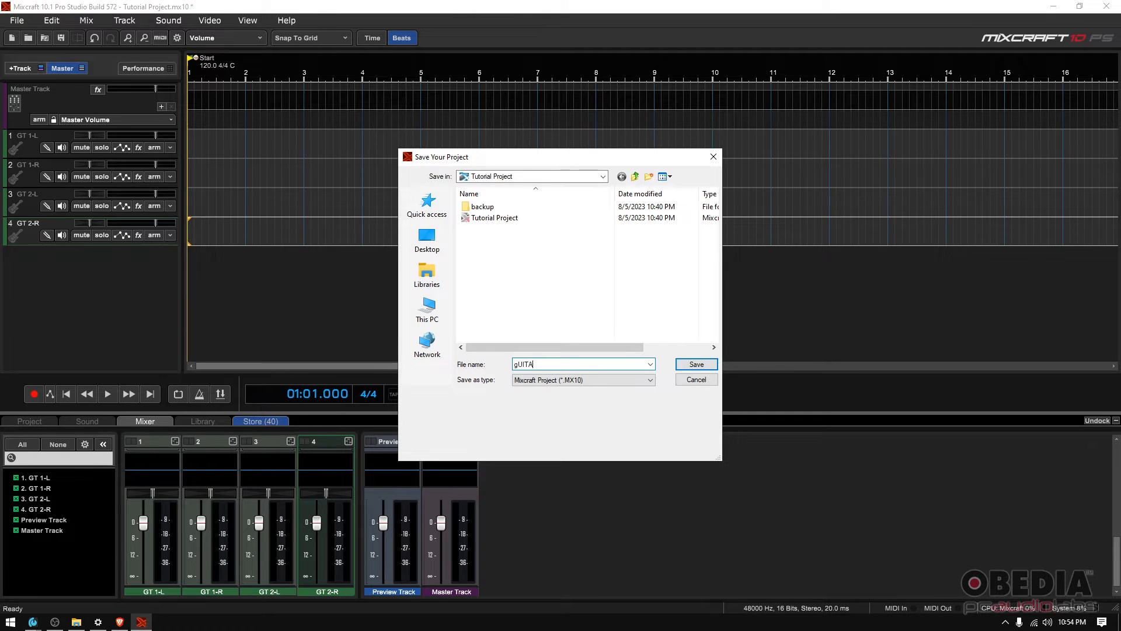
text(Guitar Project)
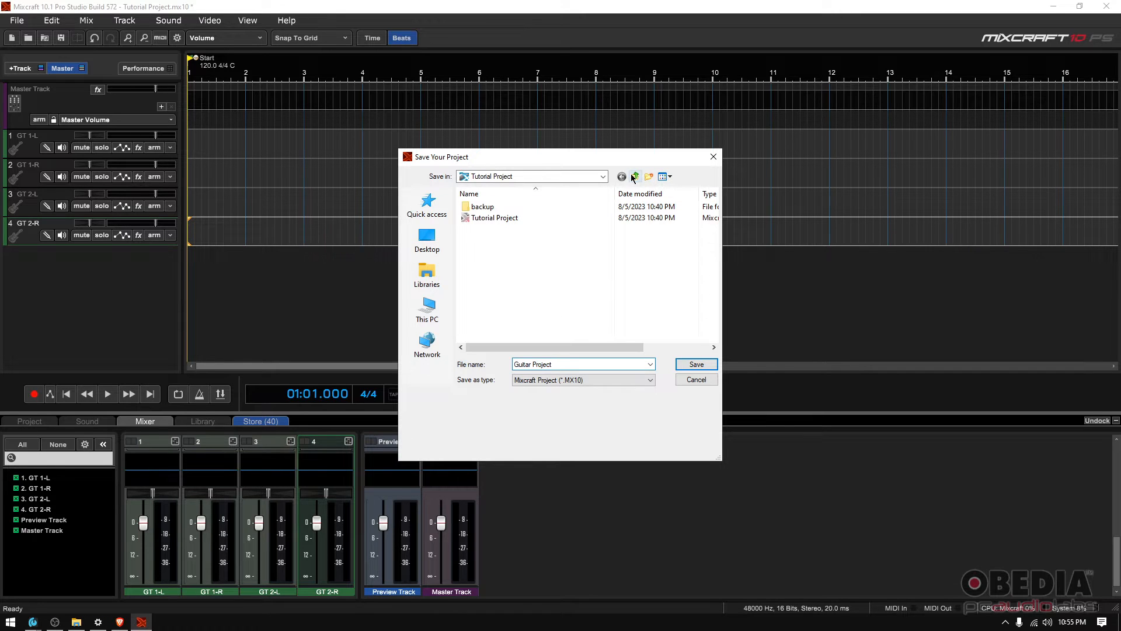
click(634, 177)
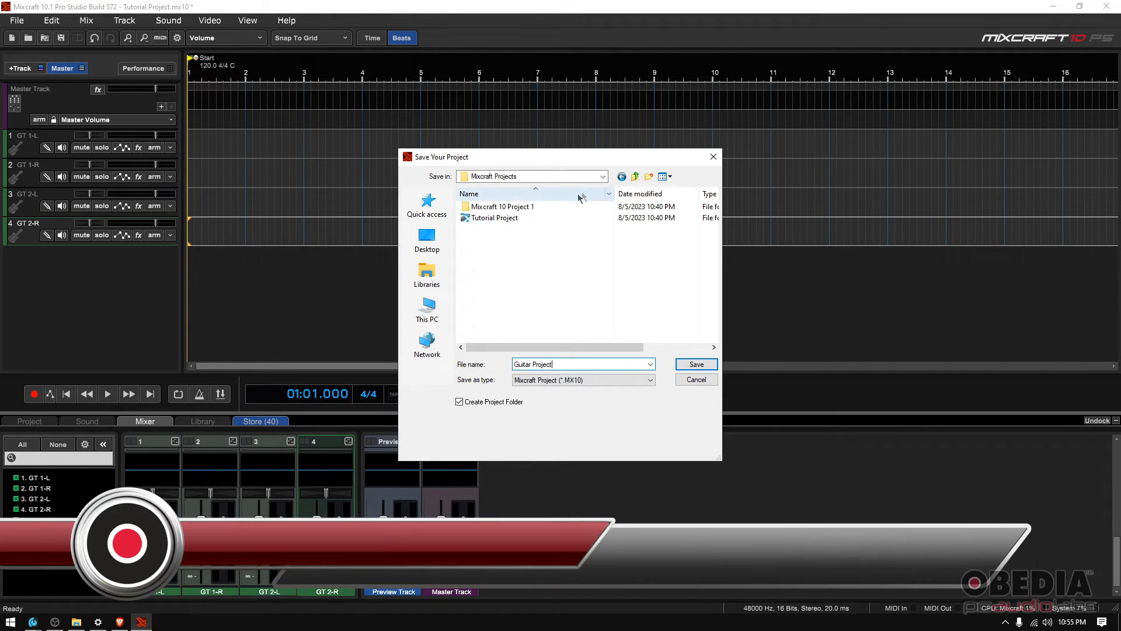
mouse_move(515, 246)
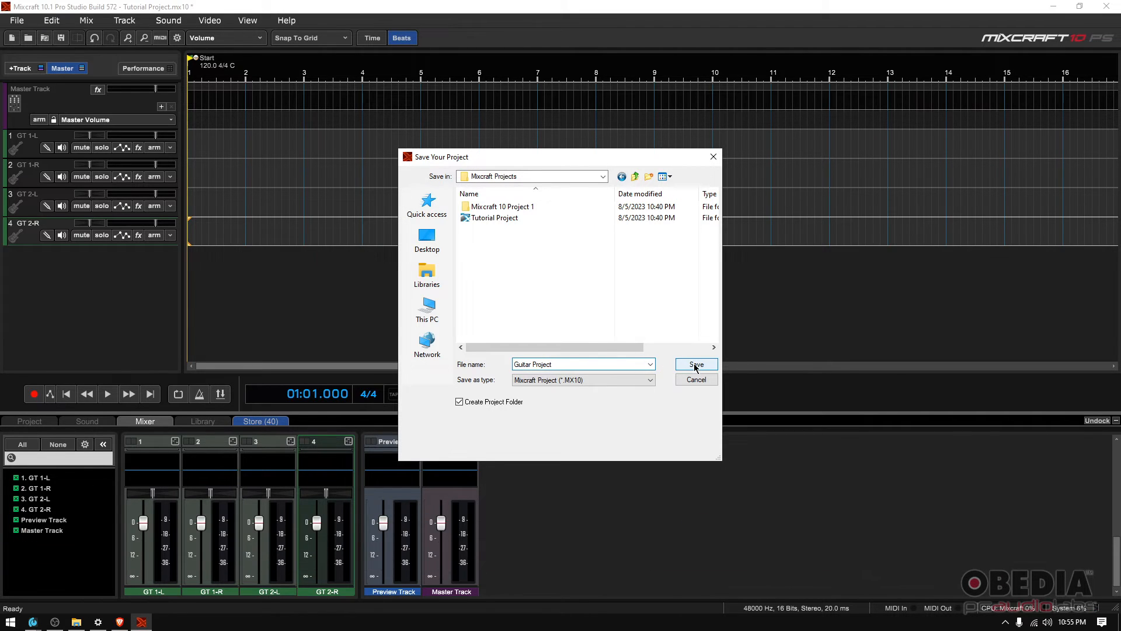
click(694, 363)
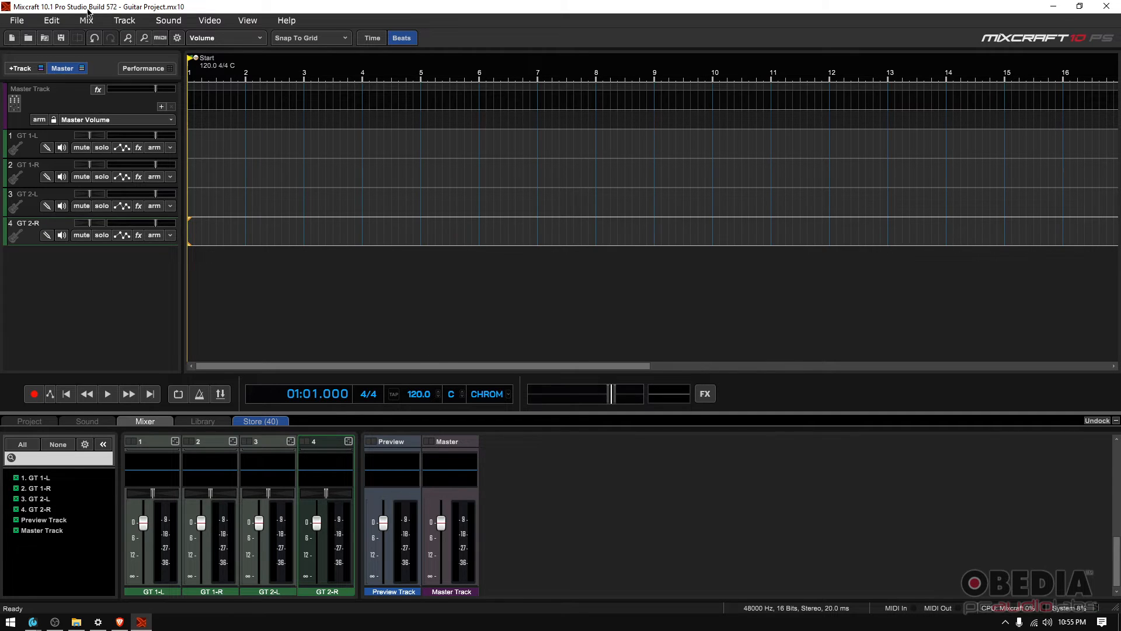
mouse_move(118, 10)
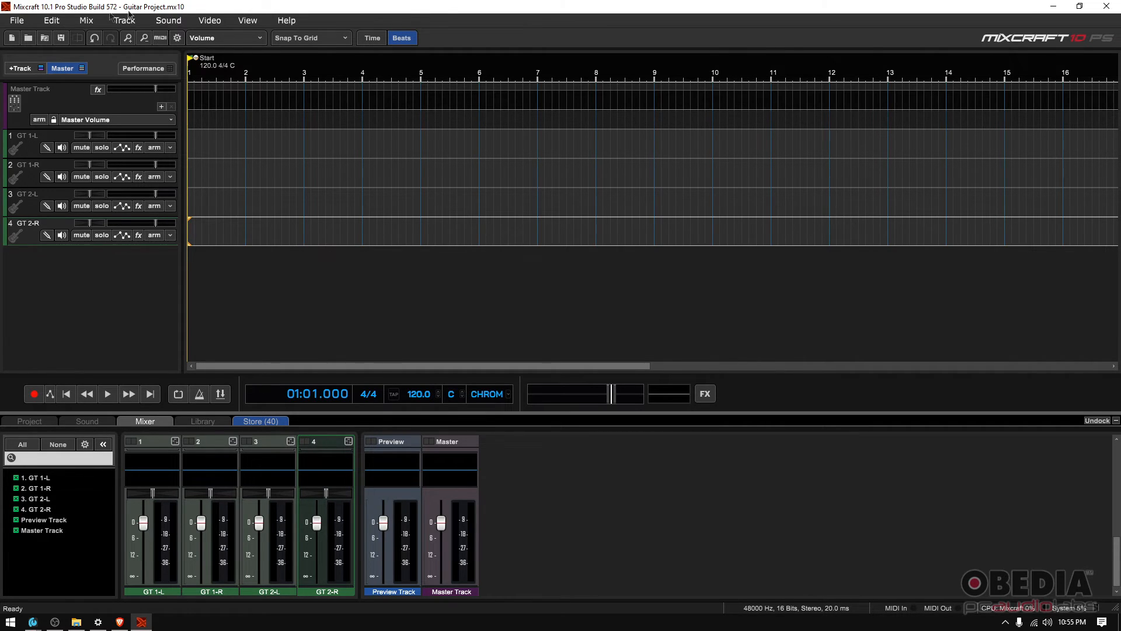
Step: Close Mixcraft now that Guitar Project.mx10 is saved
click(16, 20)
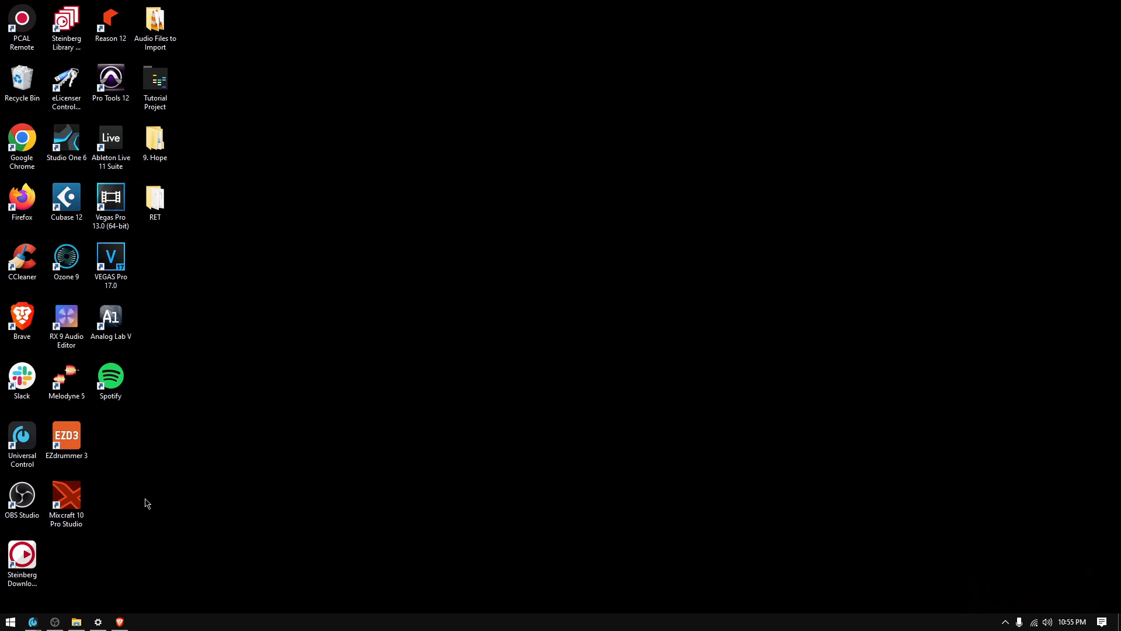
Step: Relaunch Mixcraft 10, confirm Guitar Project under Recent Projects, and dismiss the start window
double_click(66, 494)
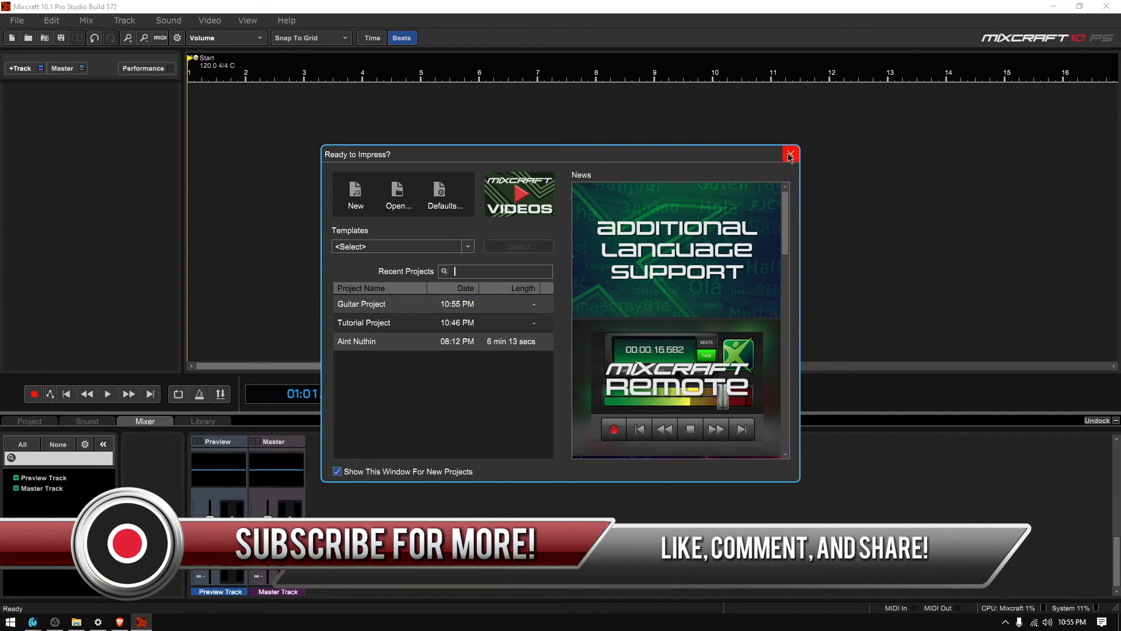
click(790, 154)
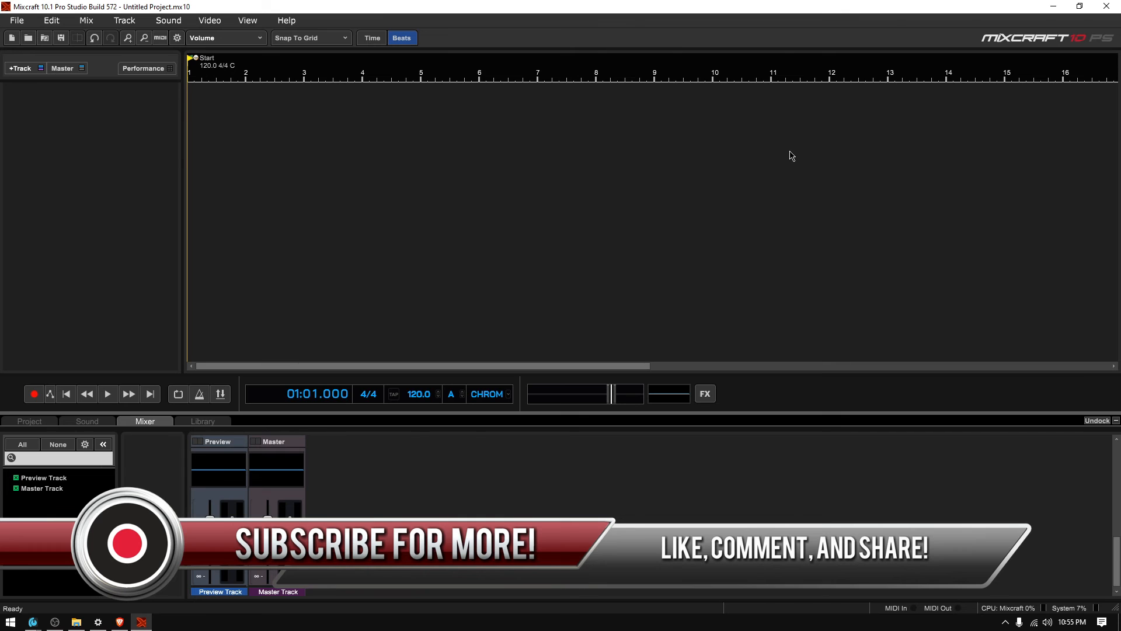